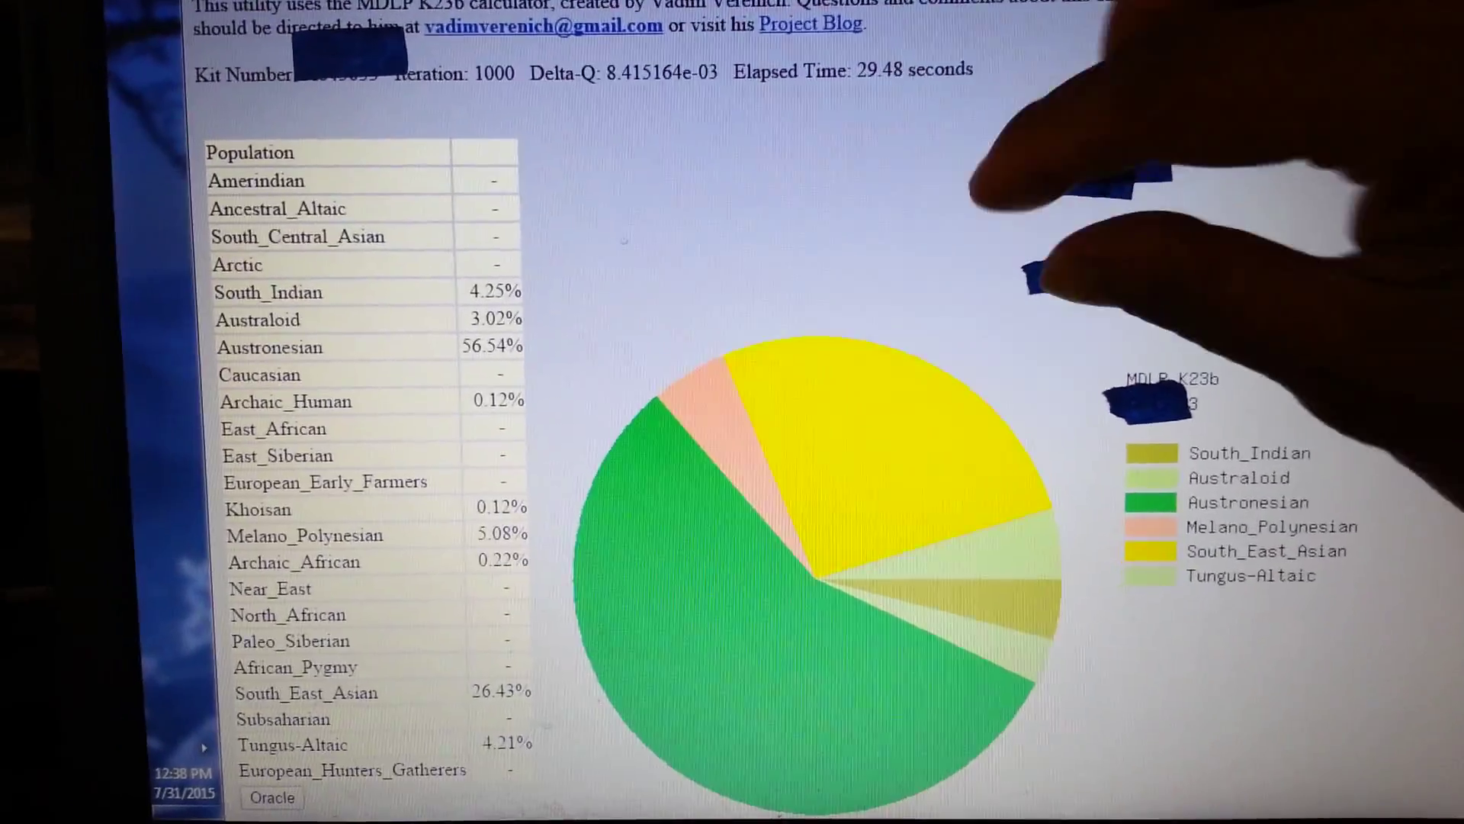
pyautogui.scroll(-3)
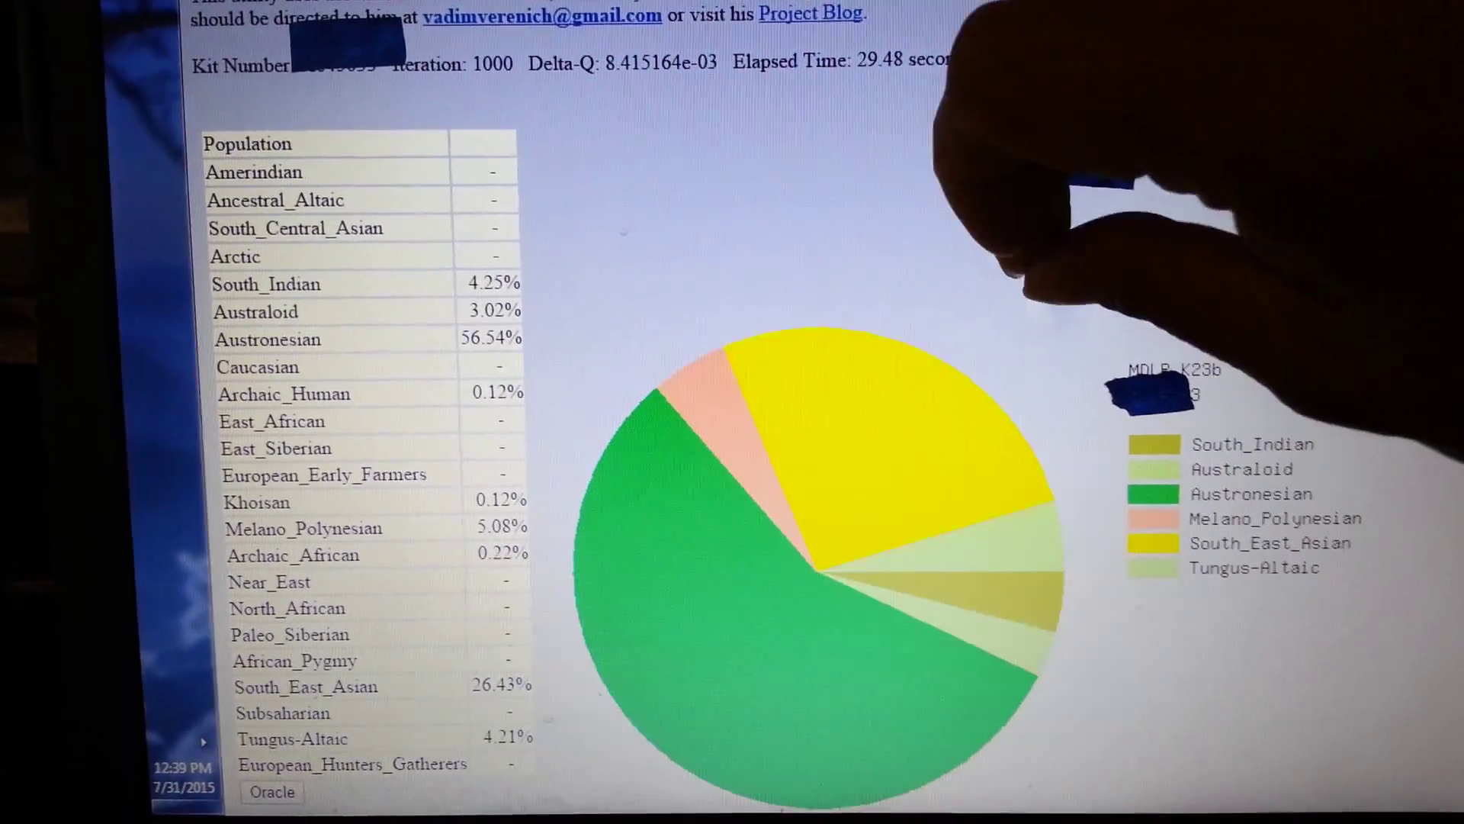
pyautogui.scroll(-3)
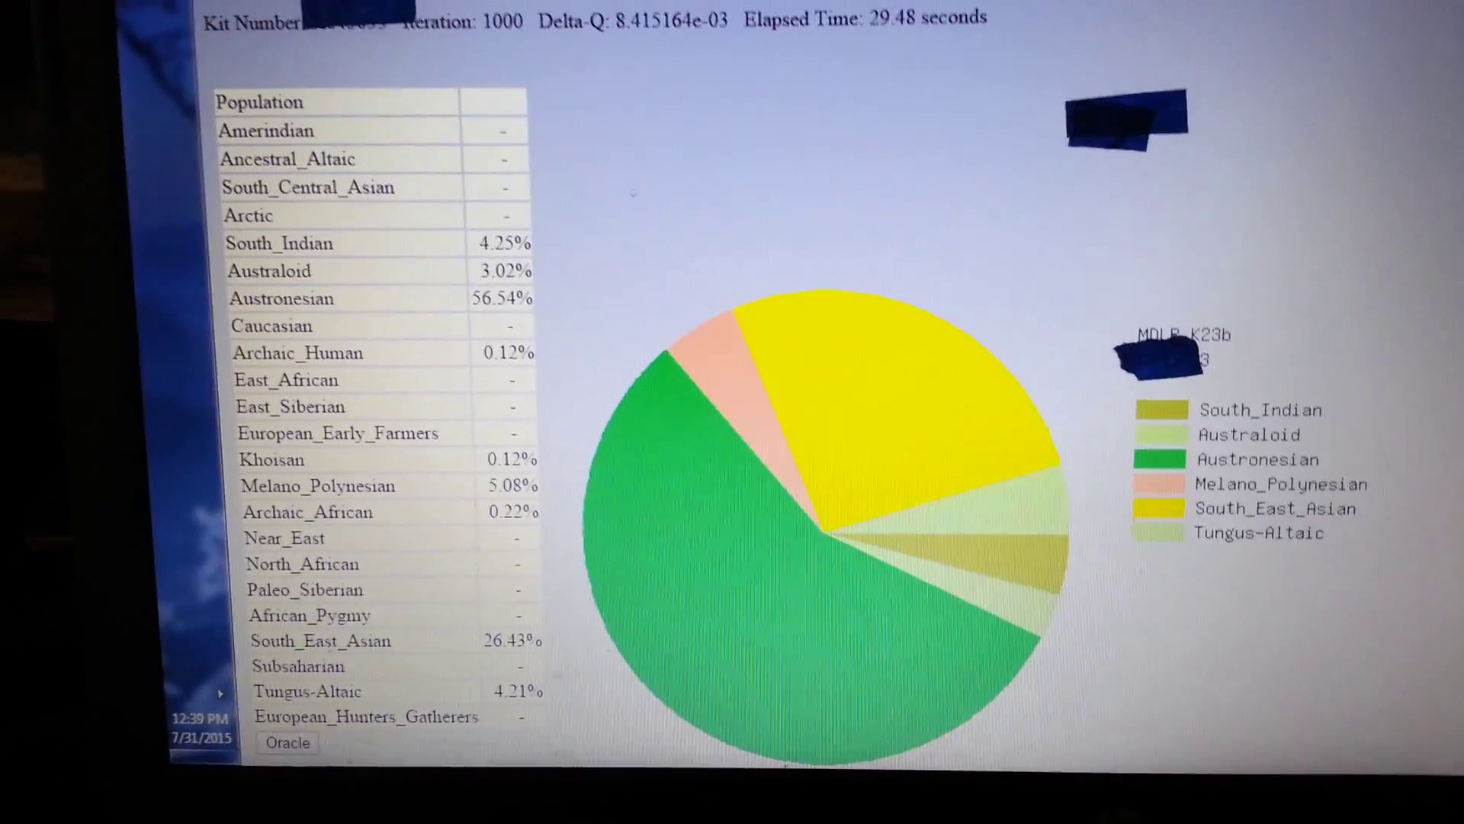